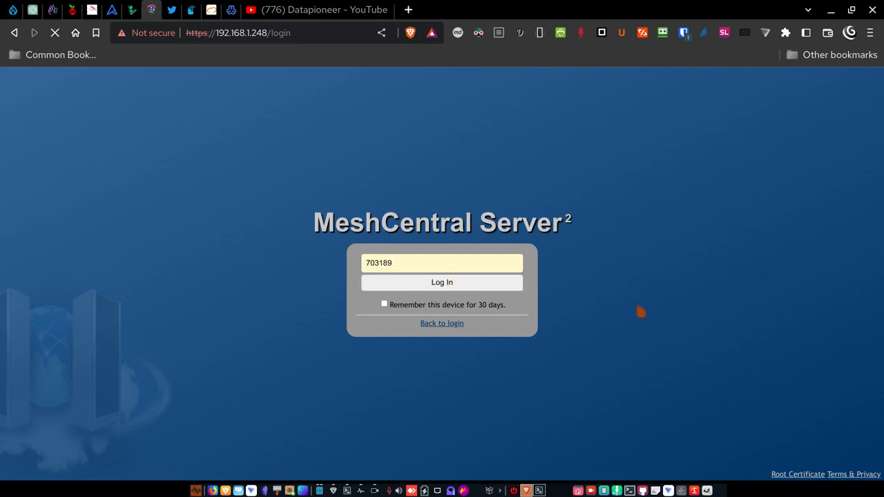
# Log in to MeshCentral and land on My Devices with its three device groups
pyautogui.click(442, 282)
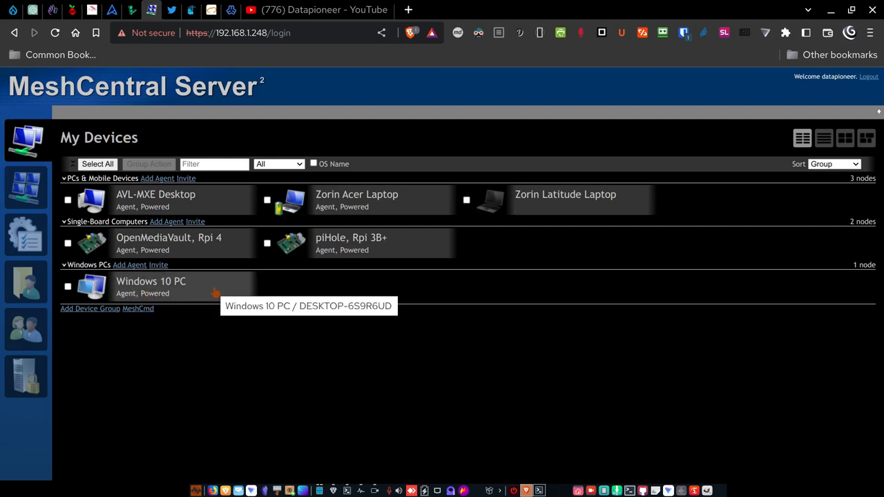
pyautogui.moveTo(561, 212)
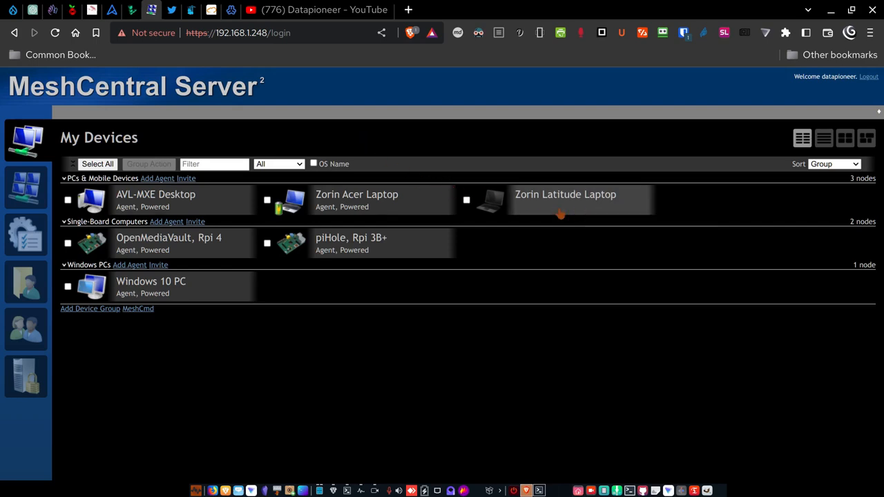
pyautogui.moveTo(553, 210)
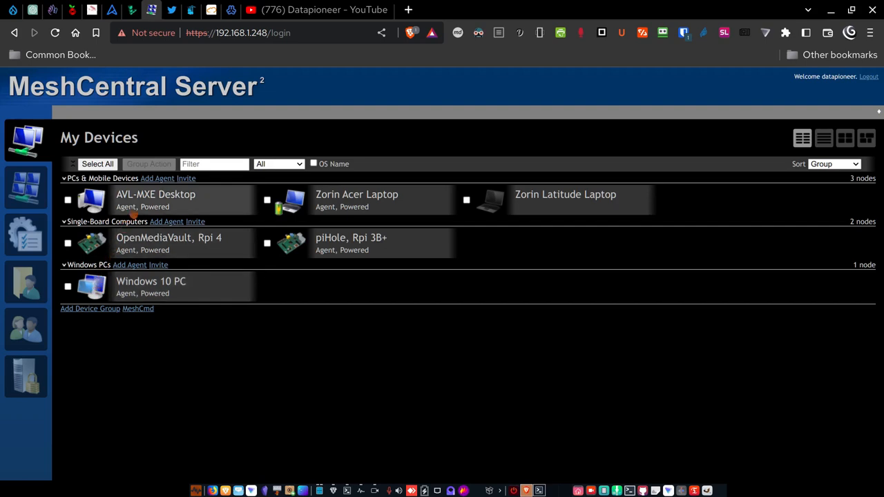
pyautogui.click(157, 178)
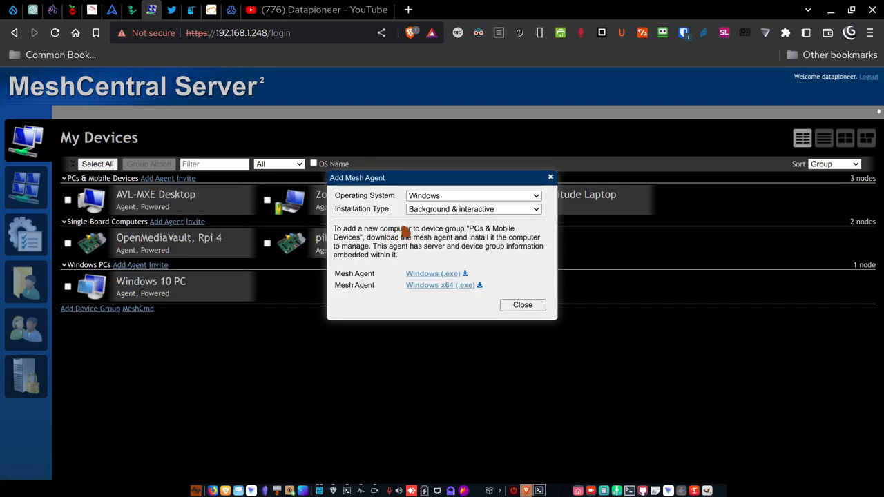
pyautogui.moveTo(448, 215)
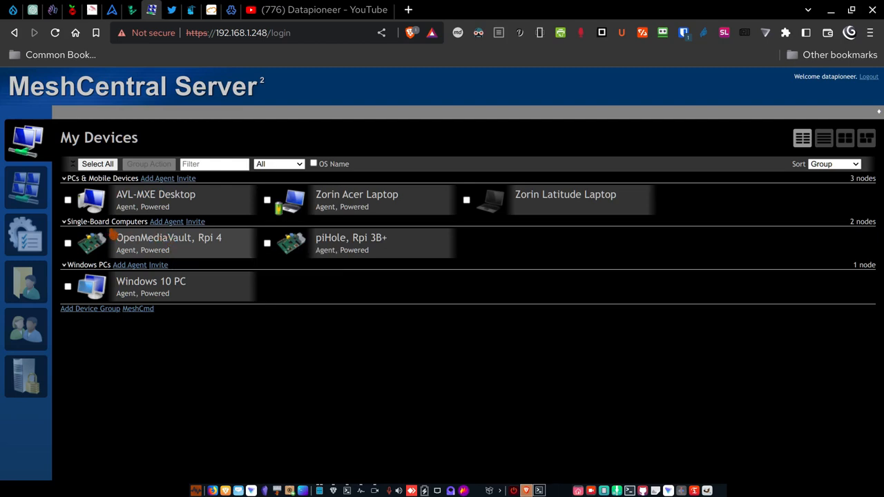
# Show the Linux / BSD agent install command for PCs & Mobile Devices, then dismiss the dialog
pyautogui.click(158, 179)
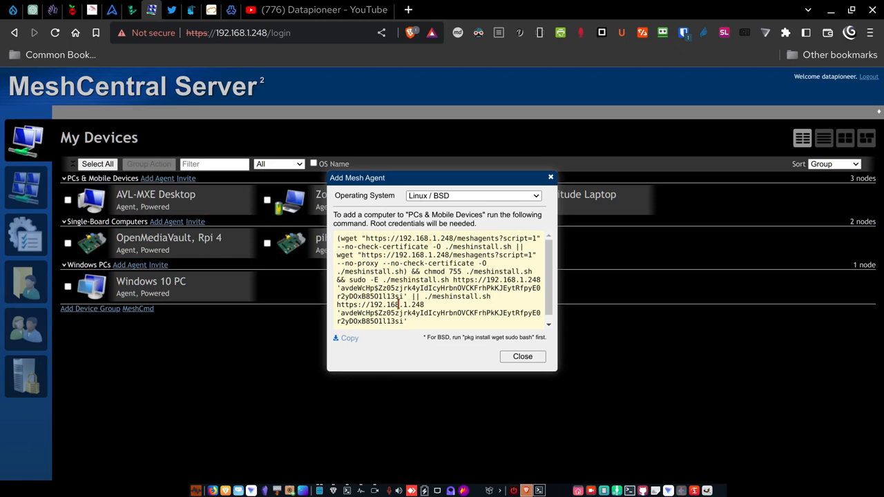
pyautogui.click(523, 357)
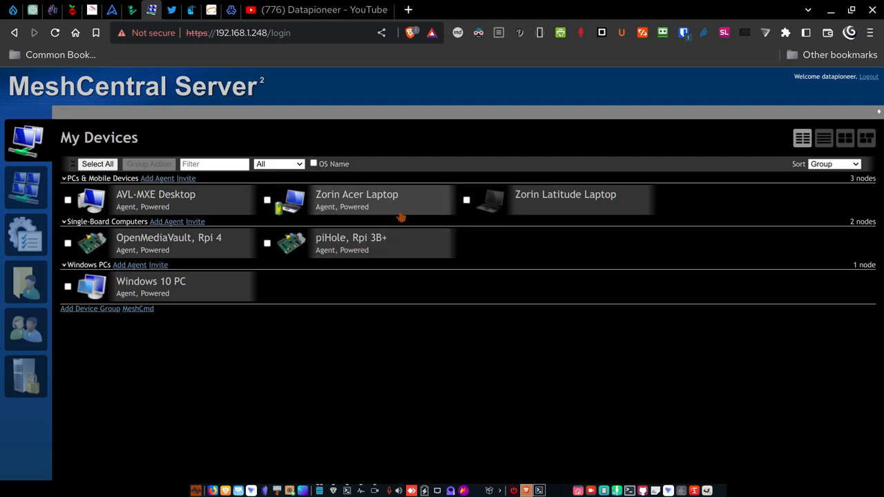
# View the Zorin Acer Laptop's General details, then move to its Desktop tab
pyautogui.click(356, 194)
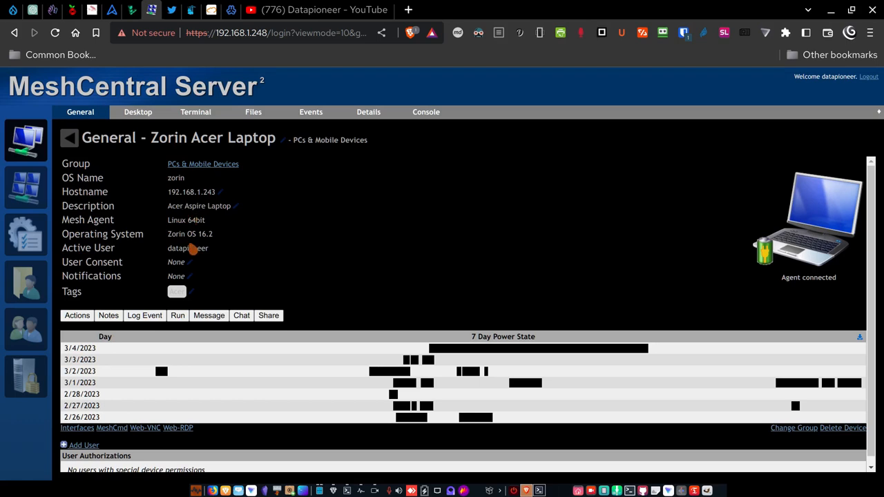
pyautogui.click(138, 111)
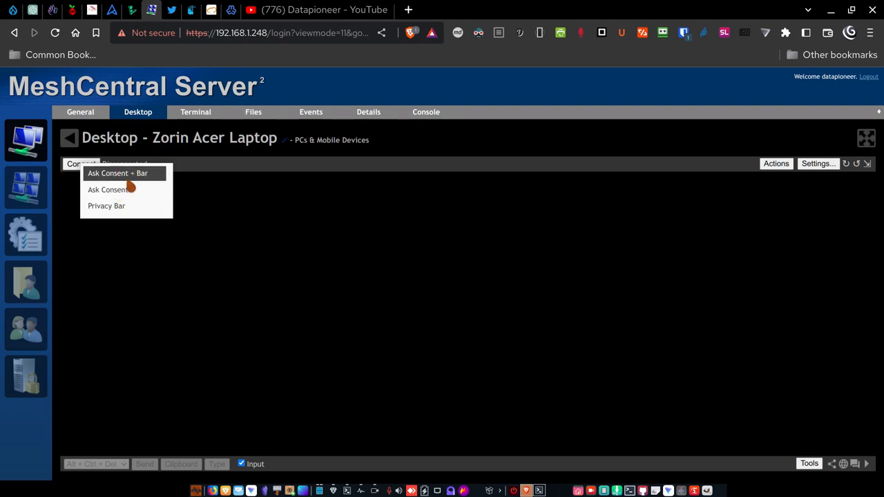
# Start a remote desktop session to the Zorin Acer Laptop using Ask Consent + Bar
pyautogui.click(107, 189)
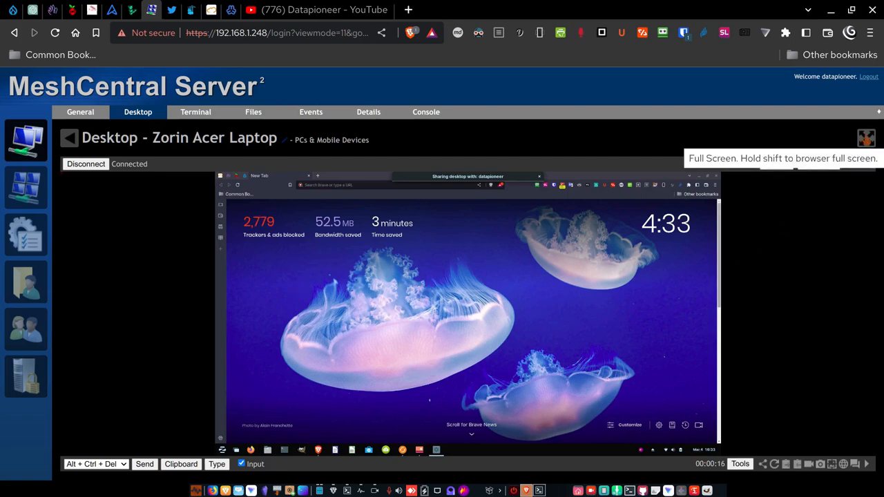
# Show the remote desktop full screen, then bring up the Device Action dialog
pyautogui.click(866, 138)
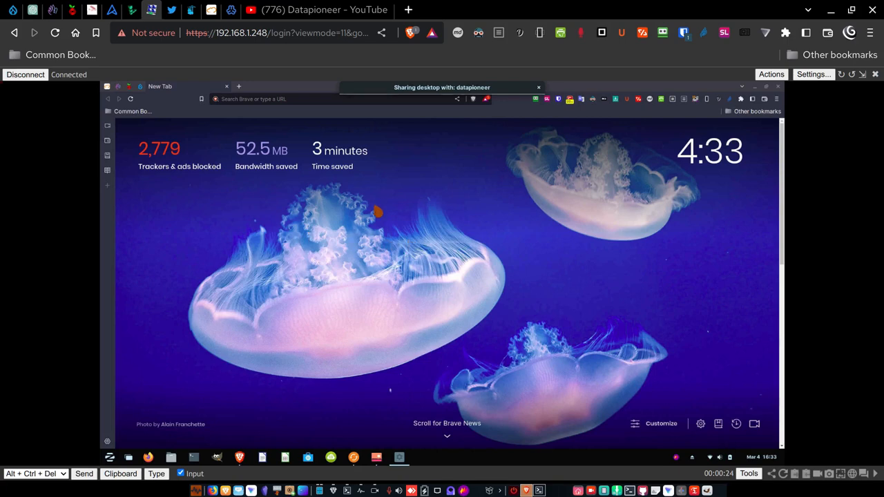
pyautogui.moveTo(371, 214)
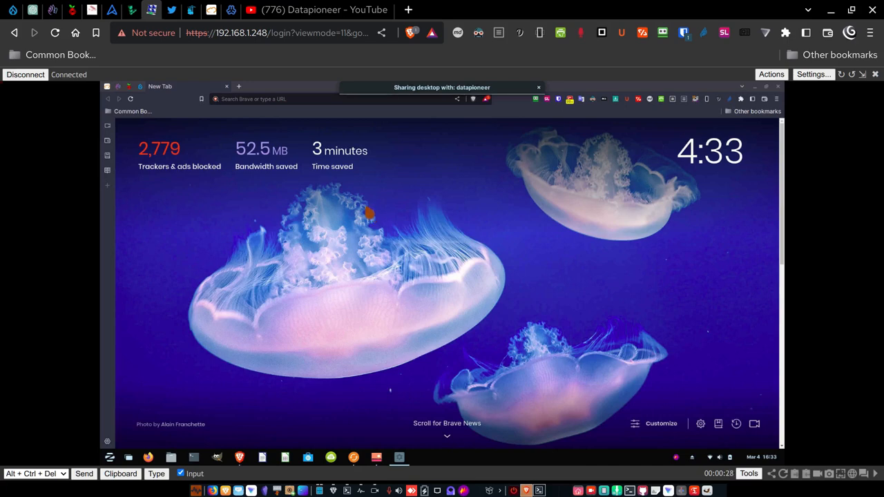
pyautogui.click(110, 457)
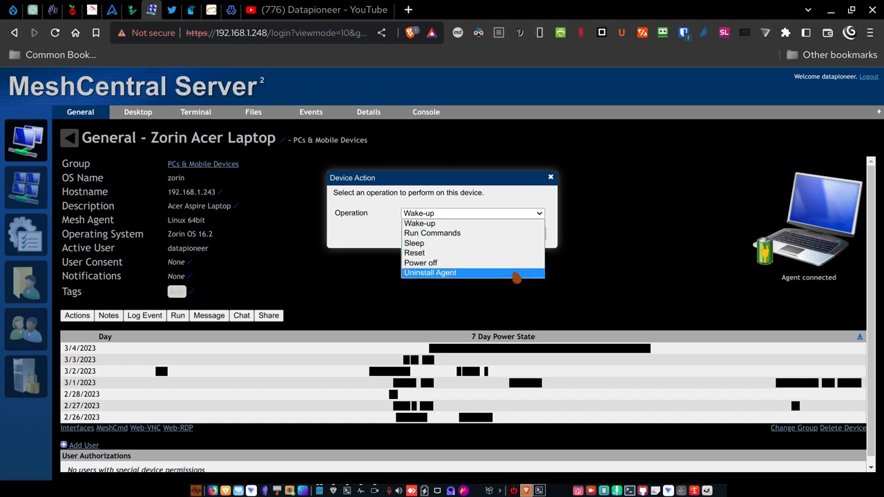
# Switch to the Zorin Acer Laptop's Console tab showing package upgrade output
pyautogui.click(425, 112)
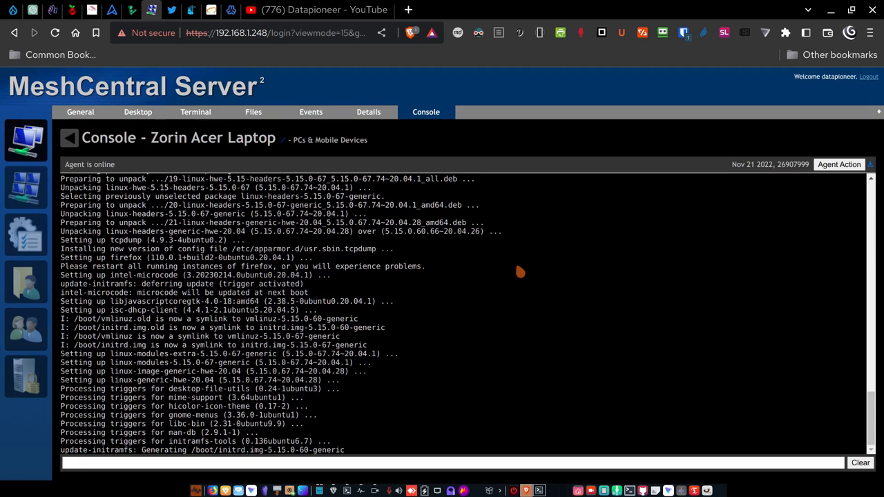
# Return to the Zorin Acer Laptop's General tab from the Console
pyautogui.click(80, 112)
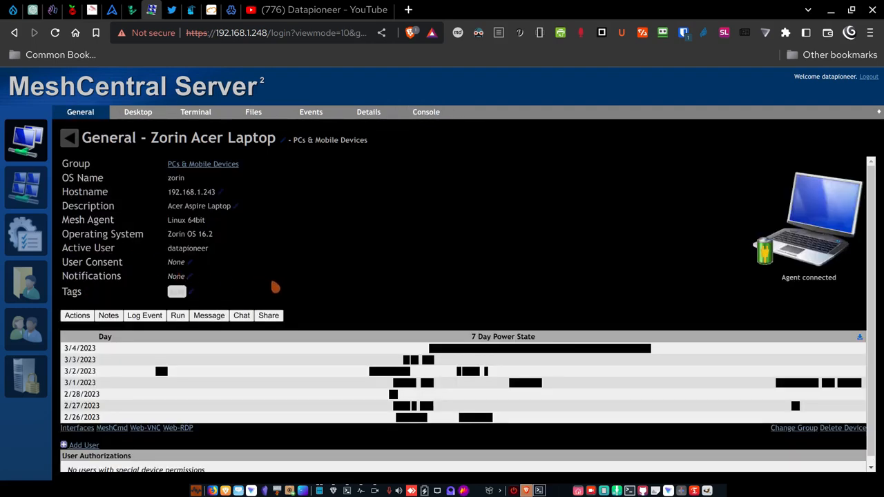
pyautogui.moveTo(107, 315)
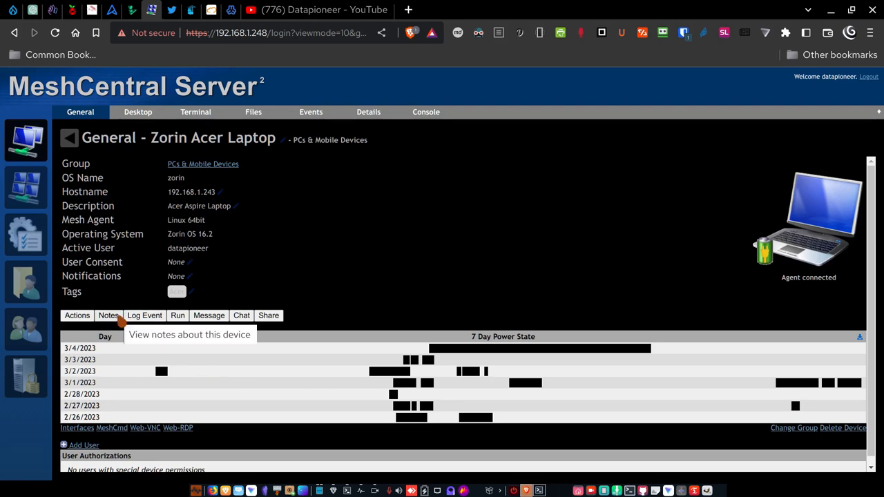
pyautogui.click(108, 315)
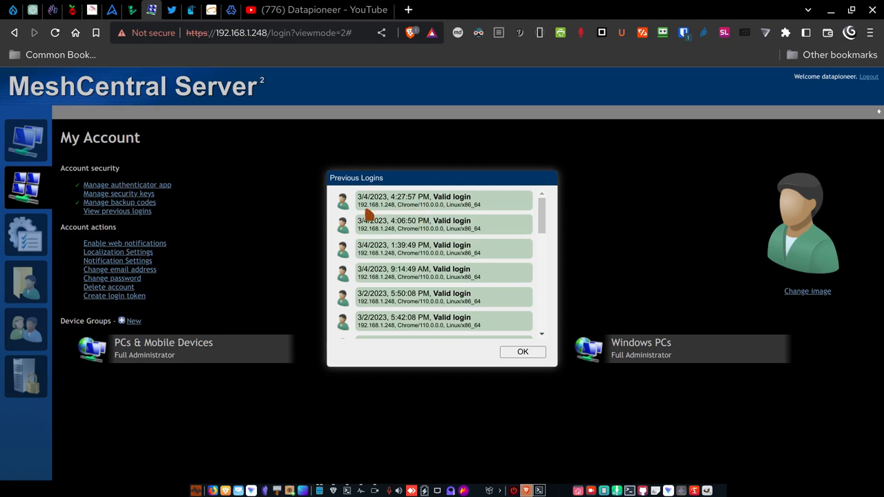
# Scroll through the Previous Logins list of valid logins from 192.168.1.248
pyautogui.scroll(-3)
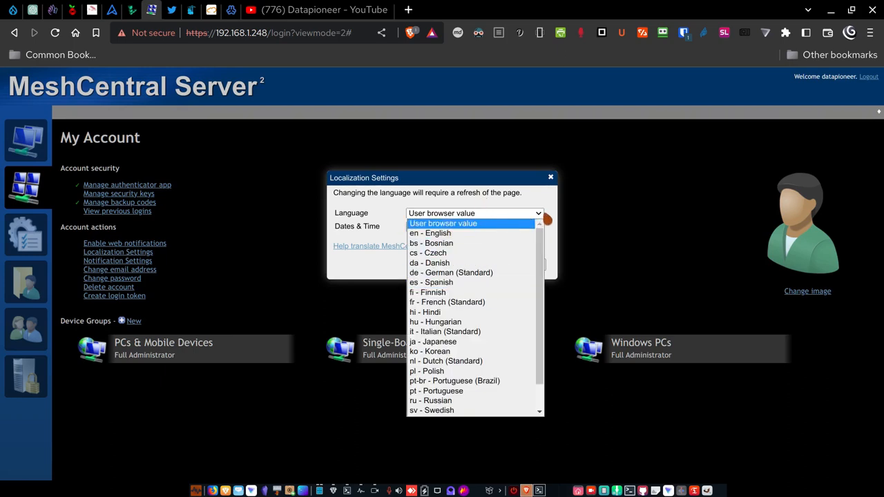
# Close the Localization Settings dialog after viewing the language list
pyautogui.click(475, 226)
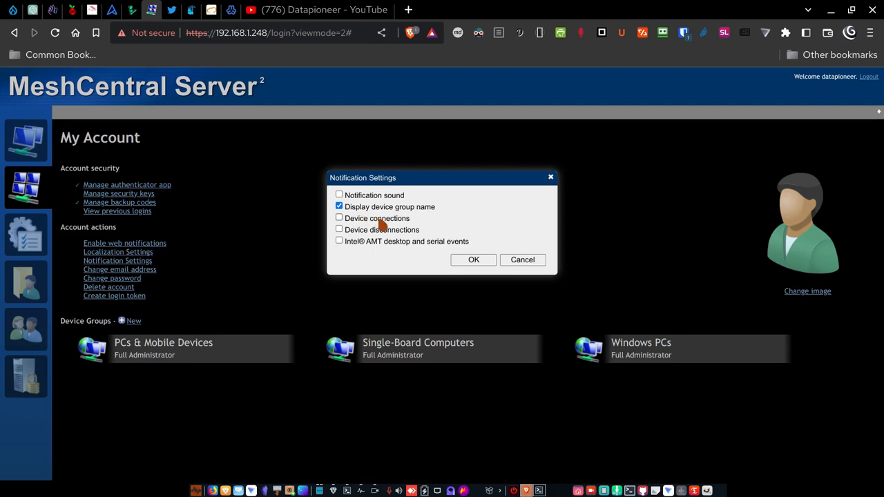
# Close the Notification Settings dialog, leaving device group name display enabled
pyautogui.click(522, 259)
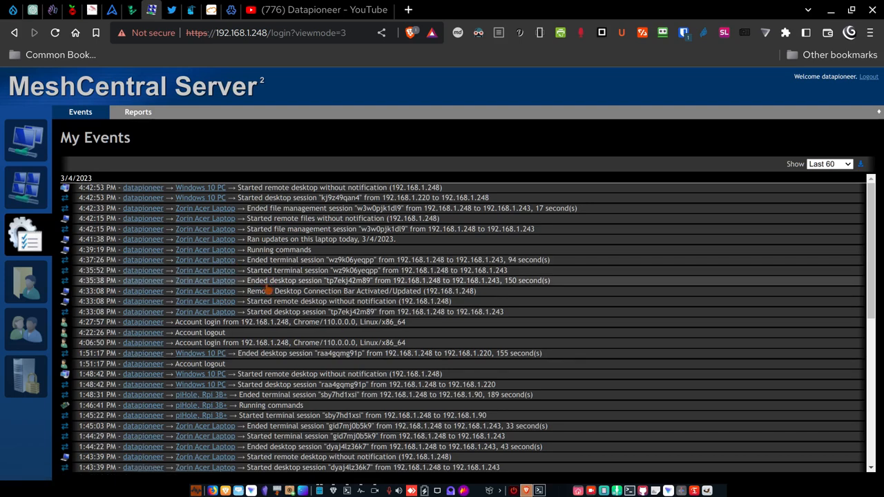
# Show the My Users list with the single online administrator account
pyautogui.click(25, 328)
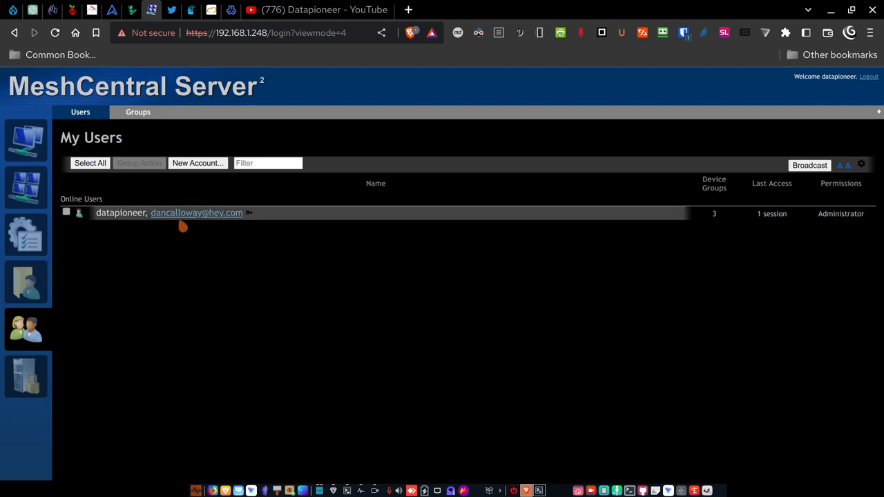
# Show the My Server overview with server actions, CPU load, memory and state counts
pyautogui.click(25, 376)
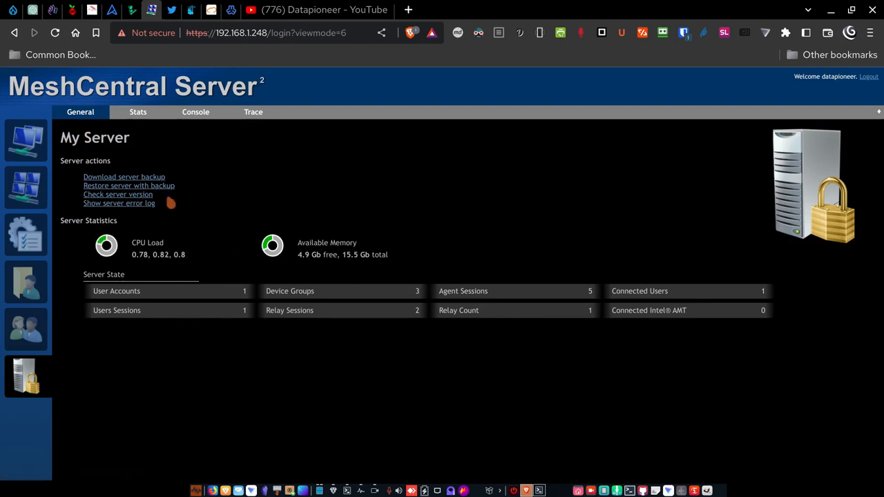
# Check the server version: current 1.1.4, stable 1.1.0, latest 1.1.4
pyautogui.click(118, 194)
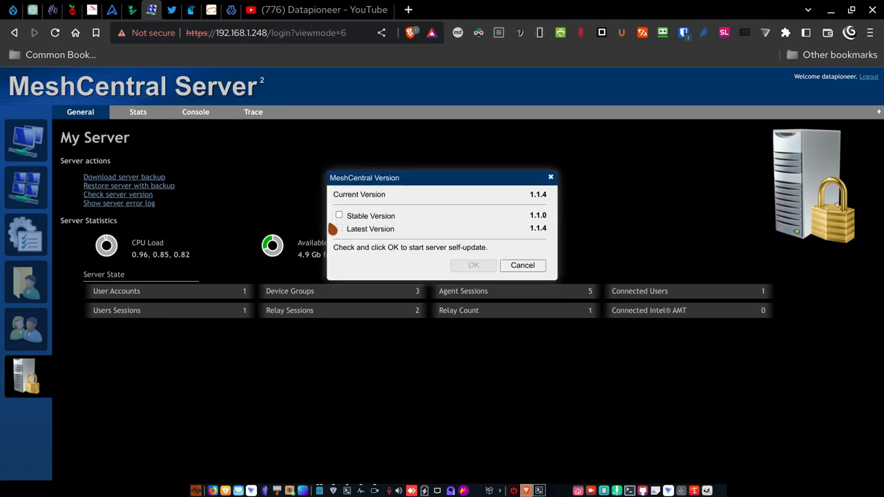
pyautogui.click(522, 265)
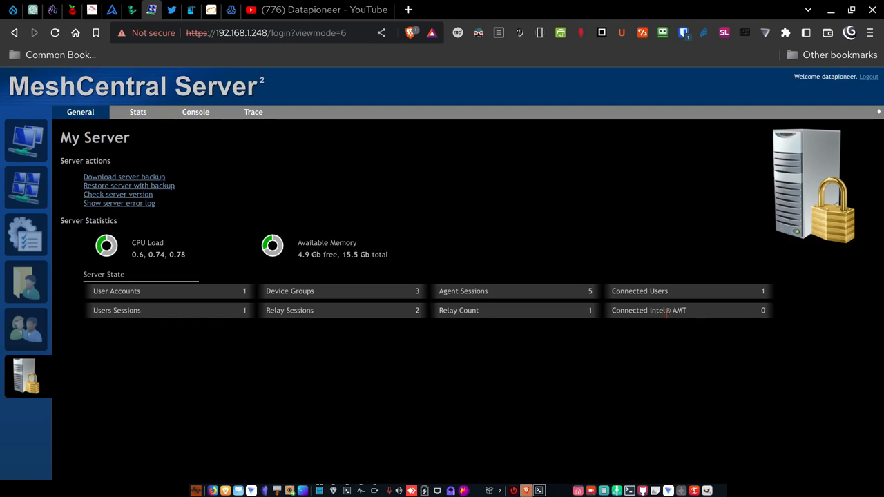
pyautogui.click(196, 111)
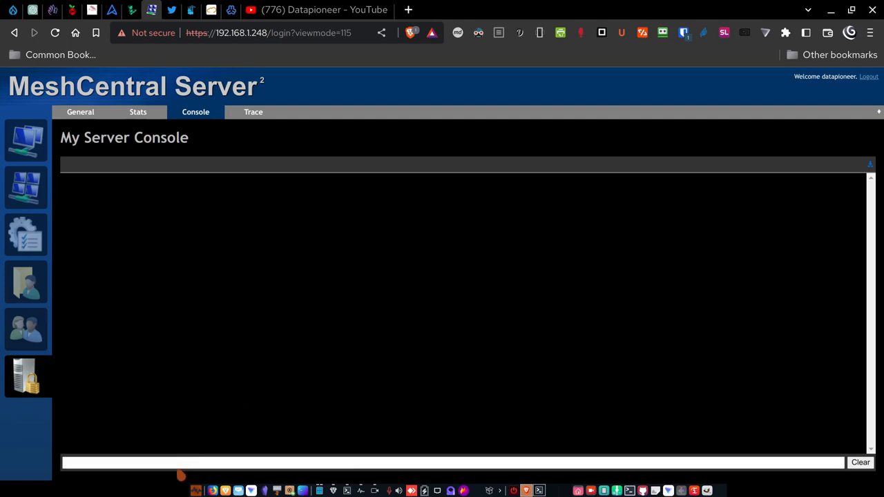
# Switch to the My Server Tracing view showing no active tracing and the last 100 entries
pyautogui.click(253, 112)
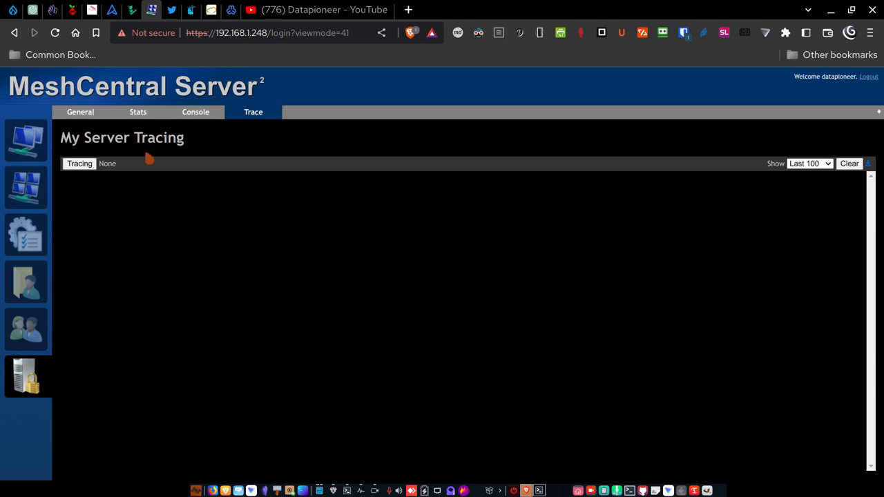
pyautogui.moveTo(246, 266)
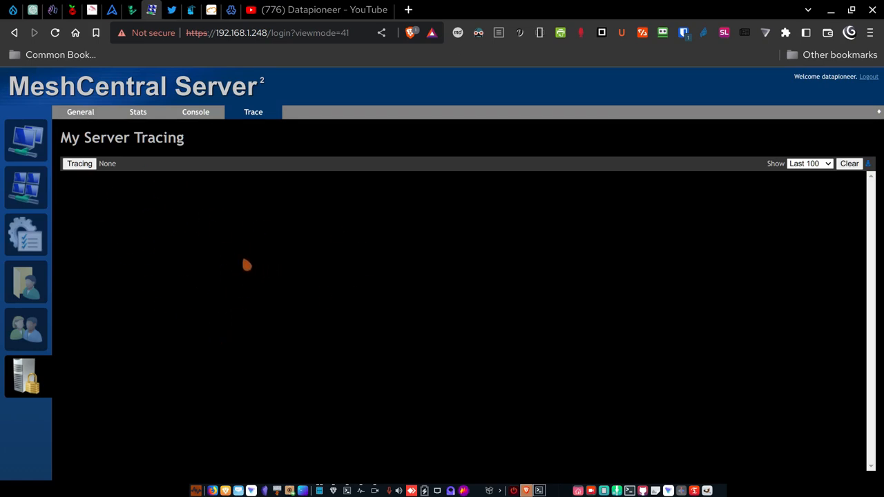